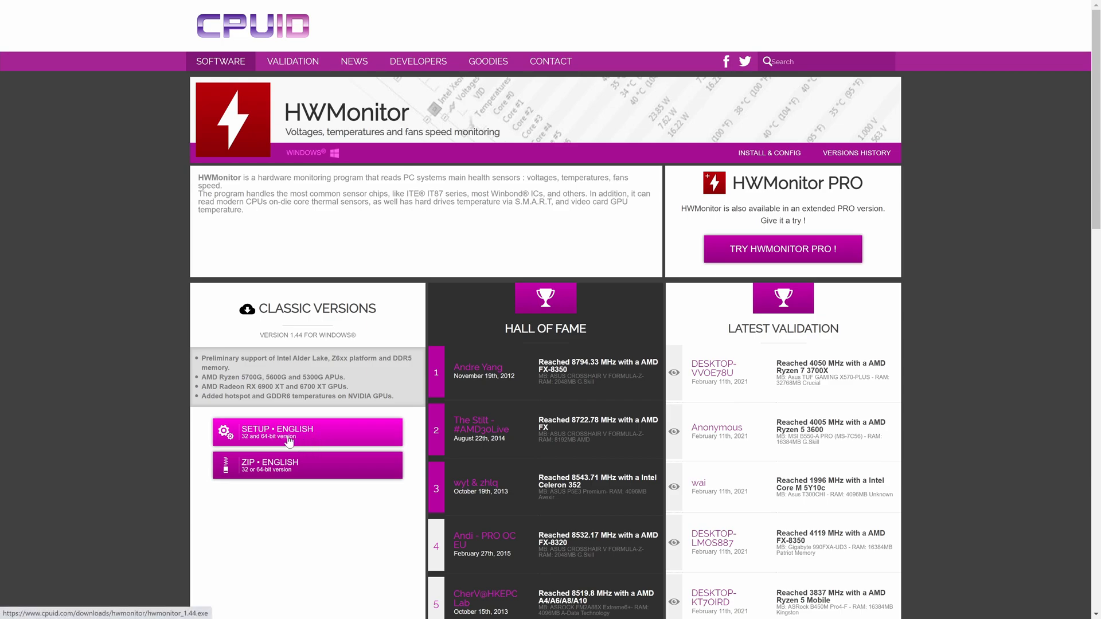
mouse_move(331, 439)
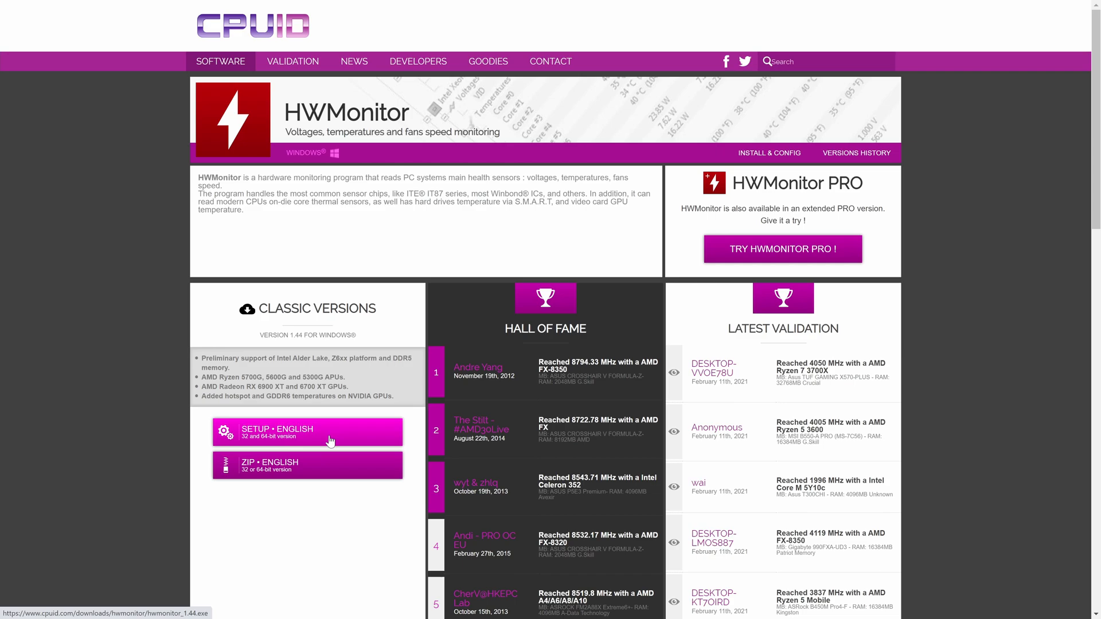
Download the classic English HWMonitor 1.44 setup file, hwmonitor_1.44.exe.
click(308, 432)
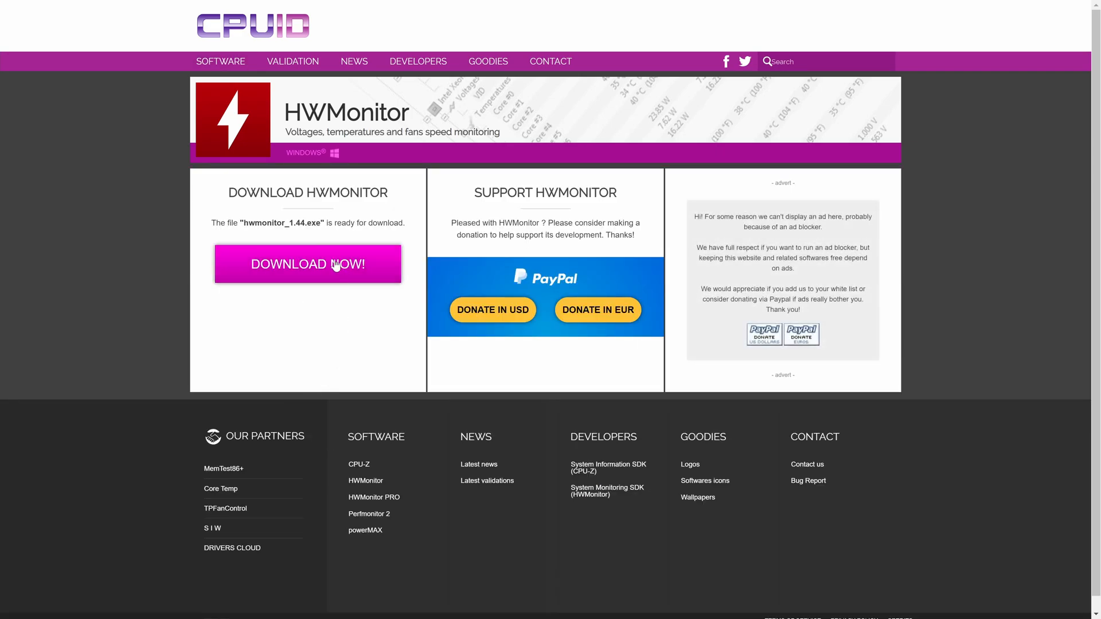
mouse_move(534, 335)
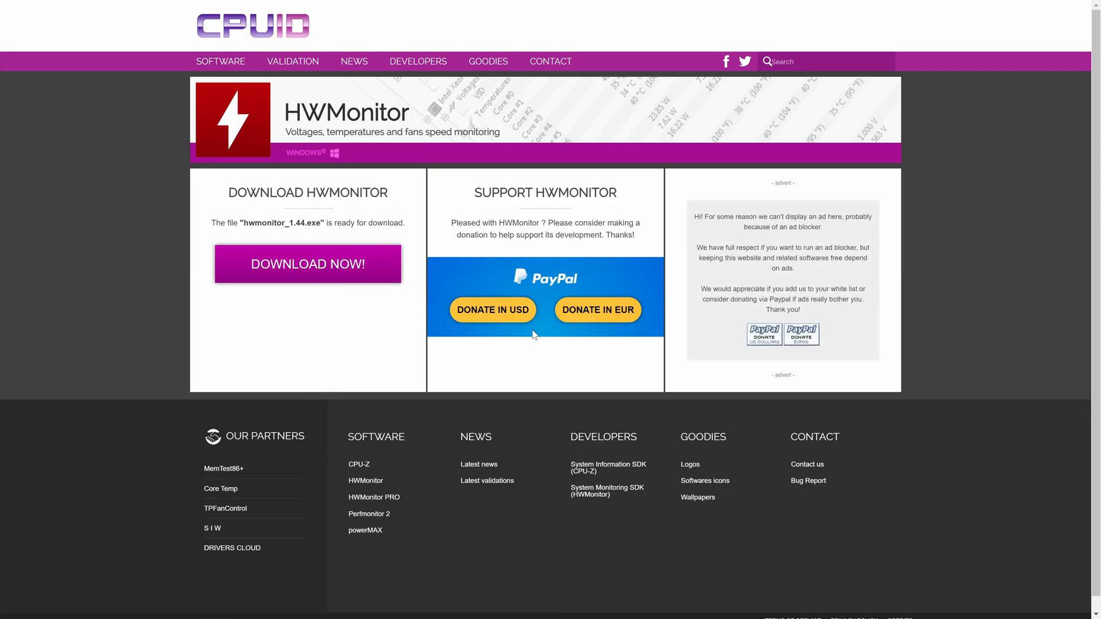
mouse_move(367, 194)
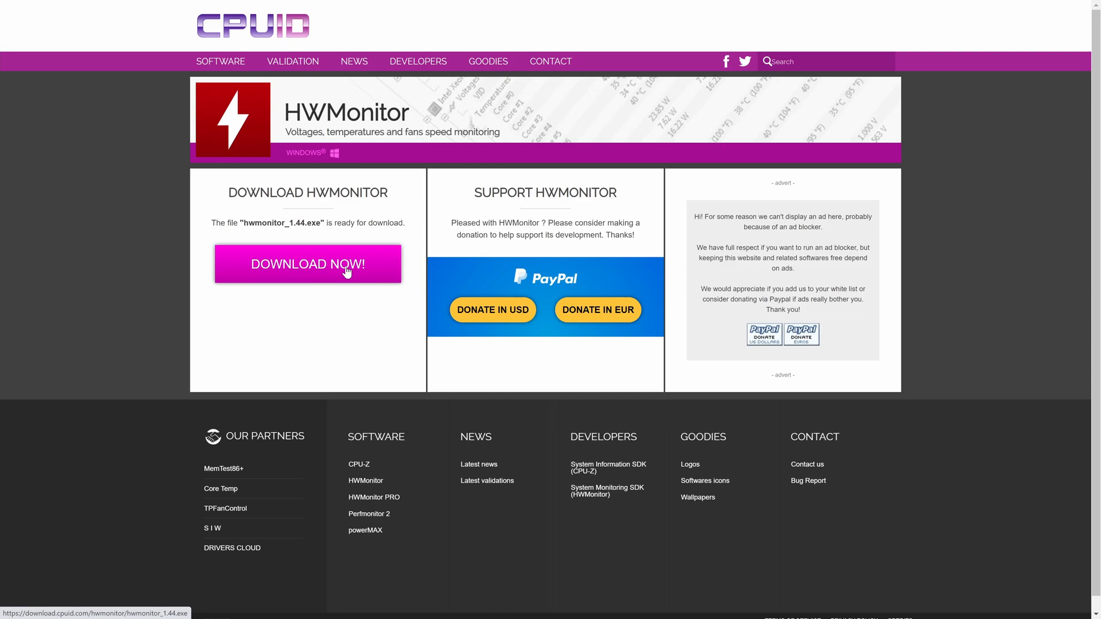
click(308, 265)
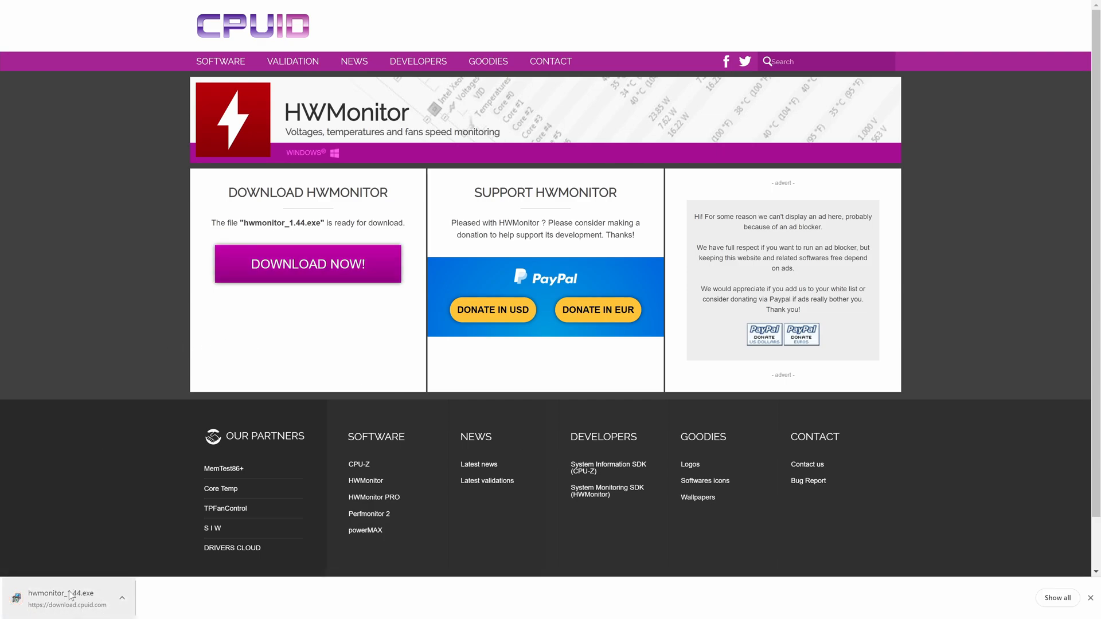
Run hwmonitor_1.44.exe and install with default folder, Start Menu folder and no desktop shortcut.
click(69, 597)
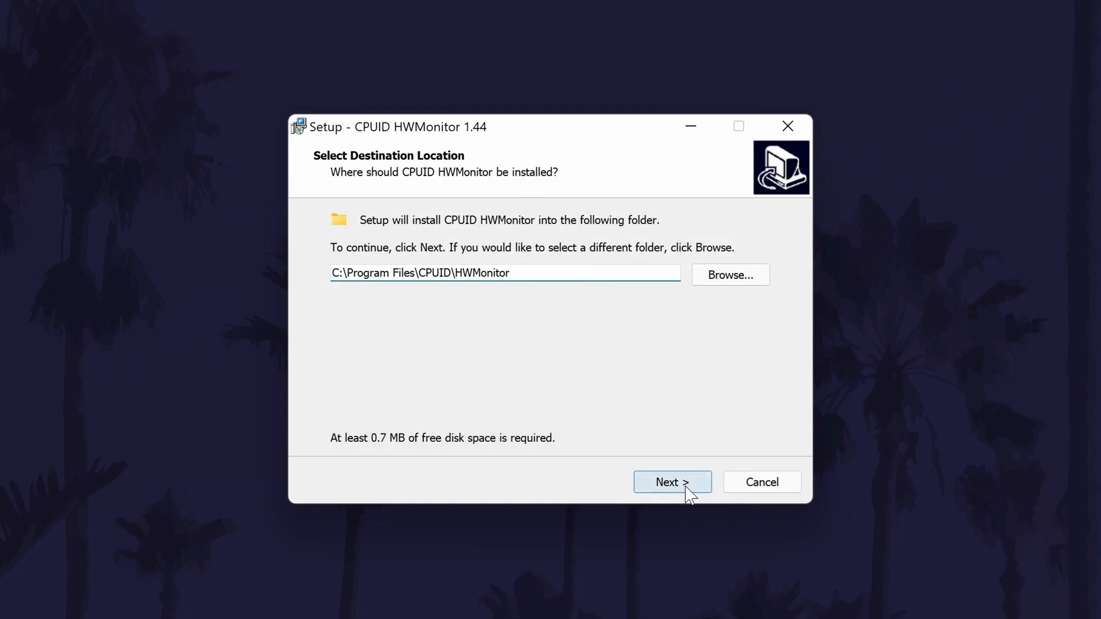
click(673, 482)
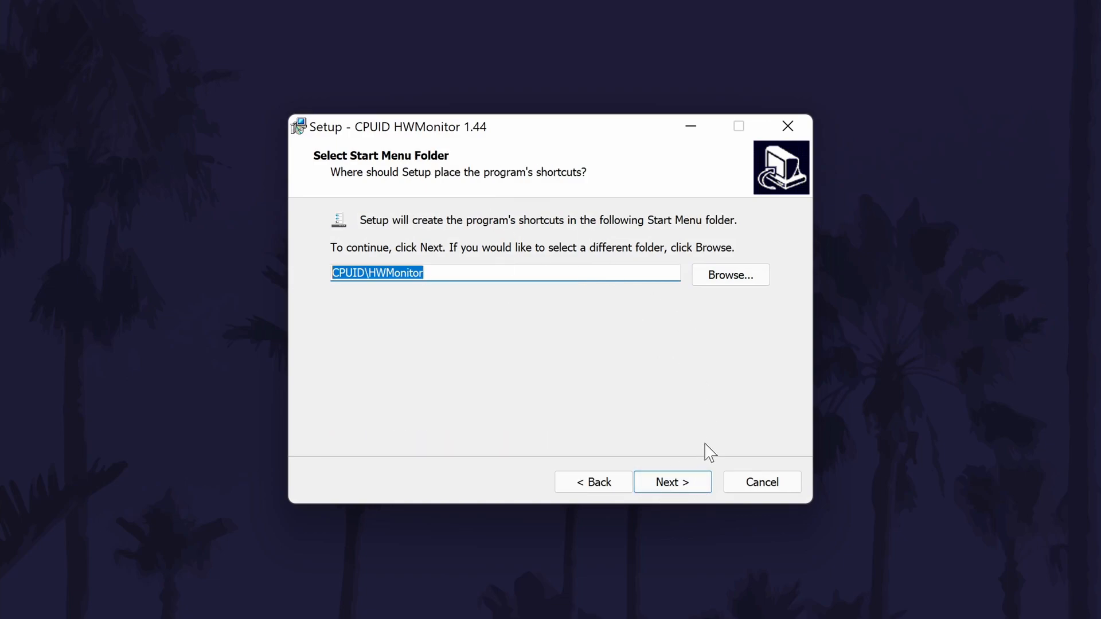
click(673, 482)
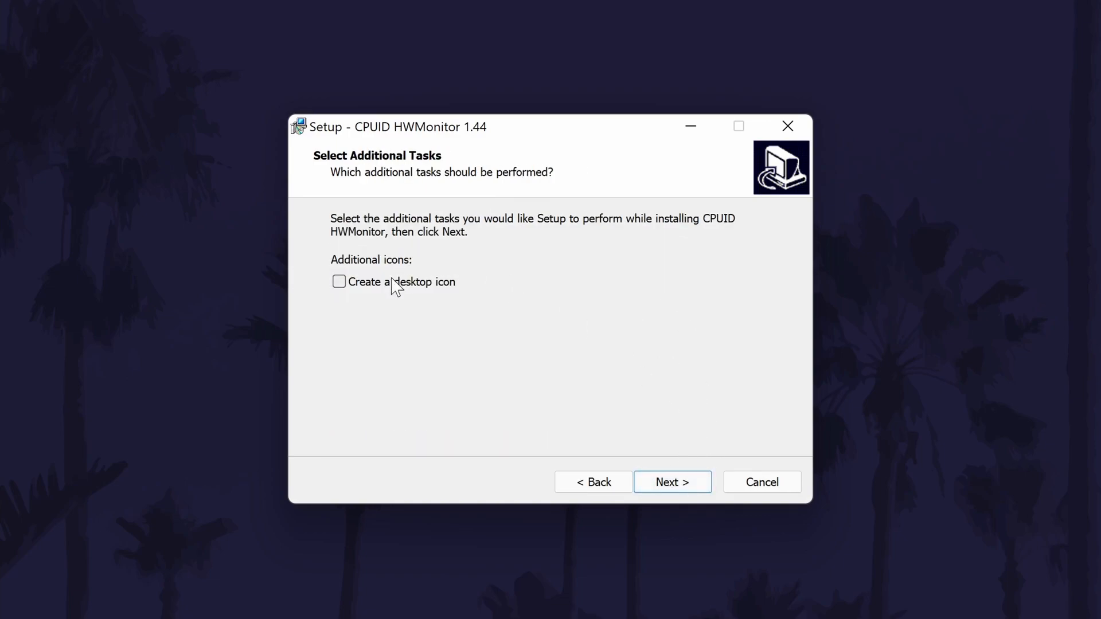
mouse_move(642, 387)
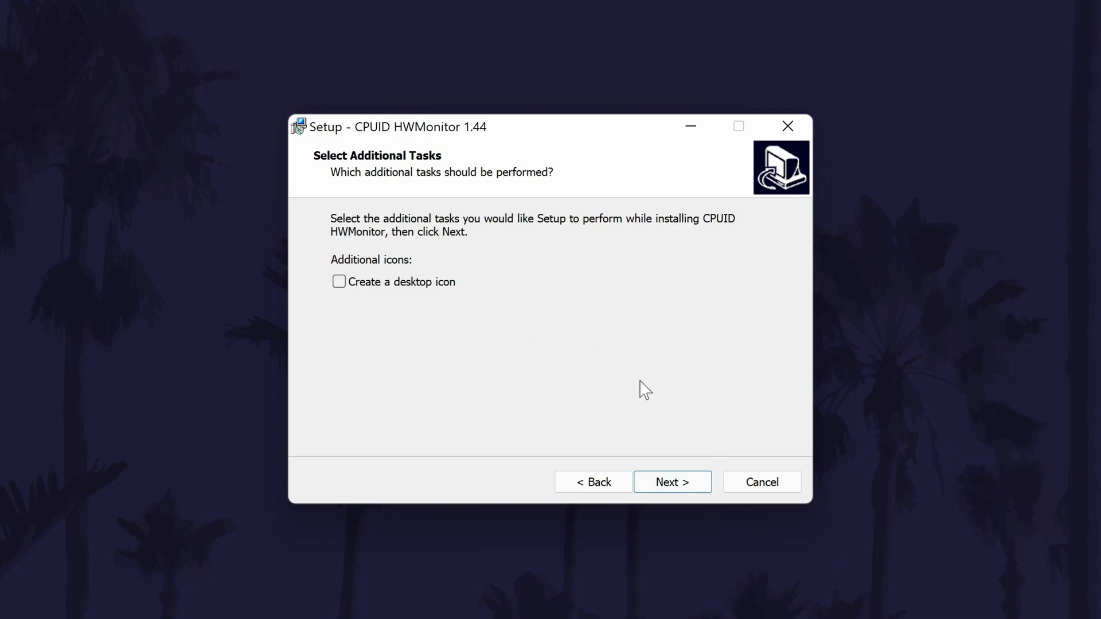
click(673, 482)
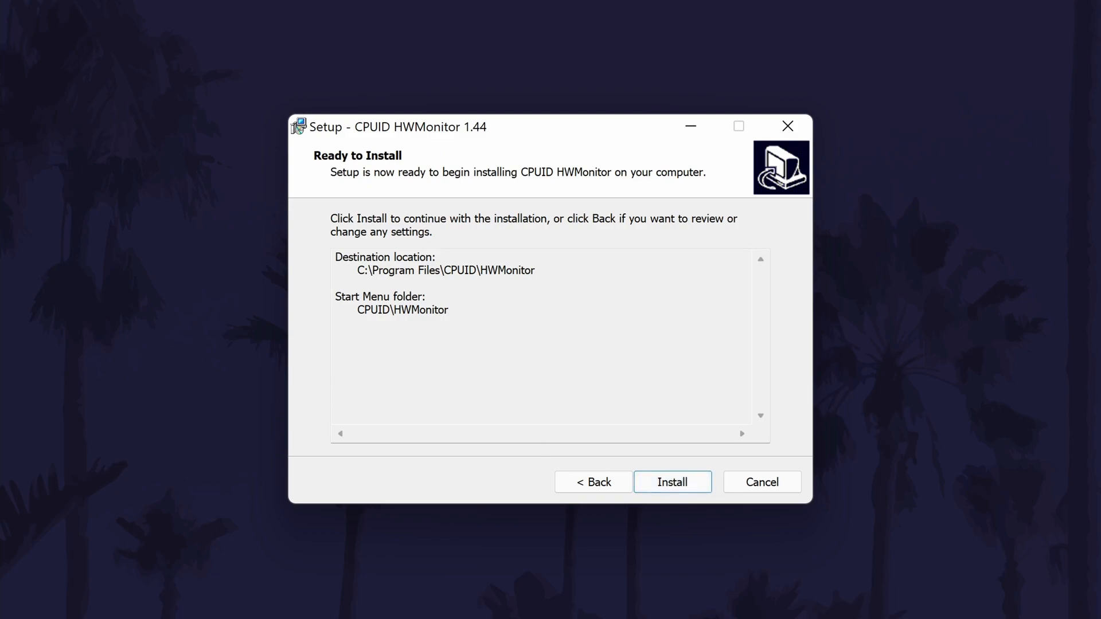
click(672, 482)
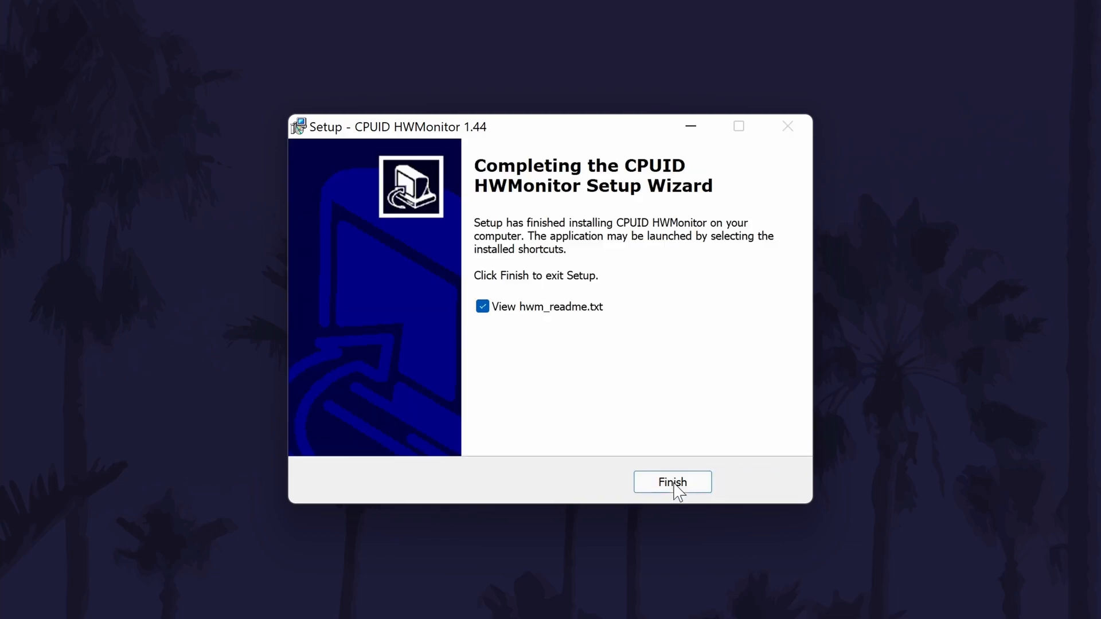
Untick View hwm_readme.txt and finish the setup wizard.
click(482, 306)
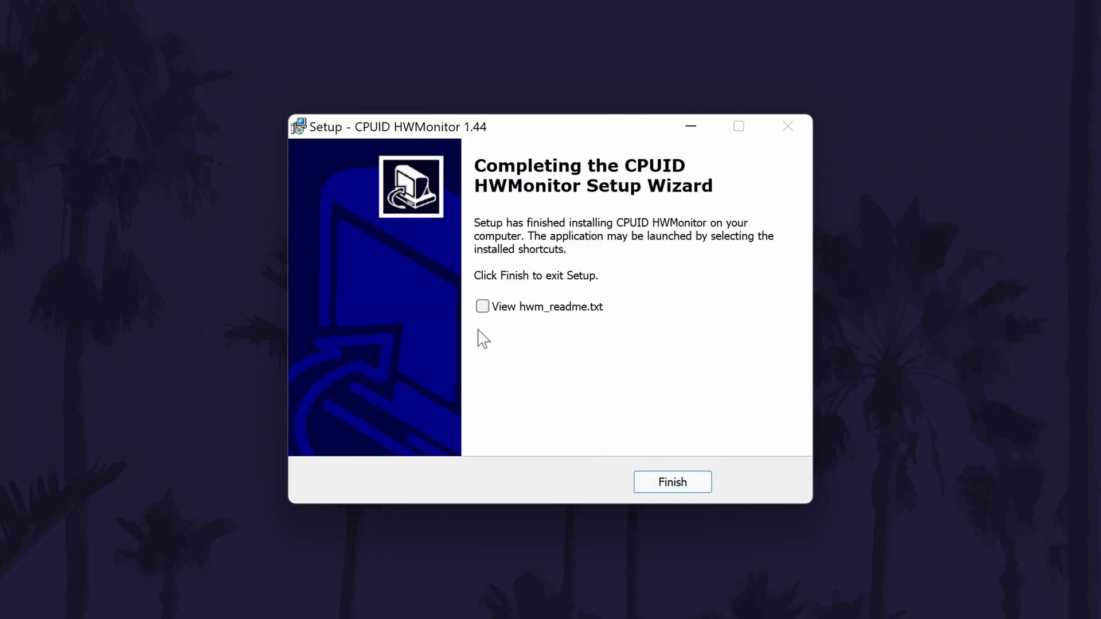
click(673, 482)
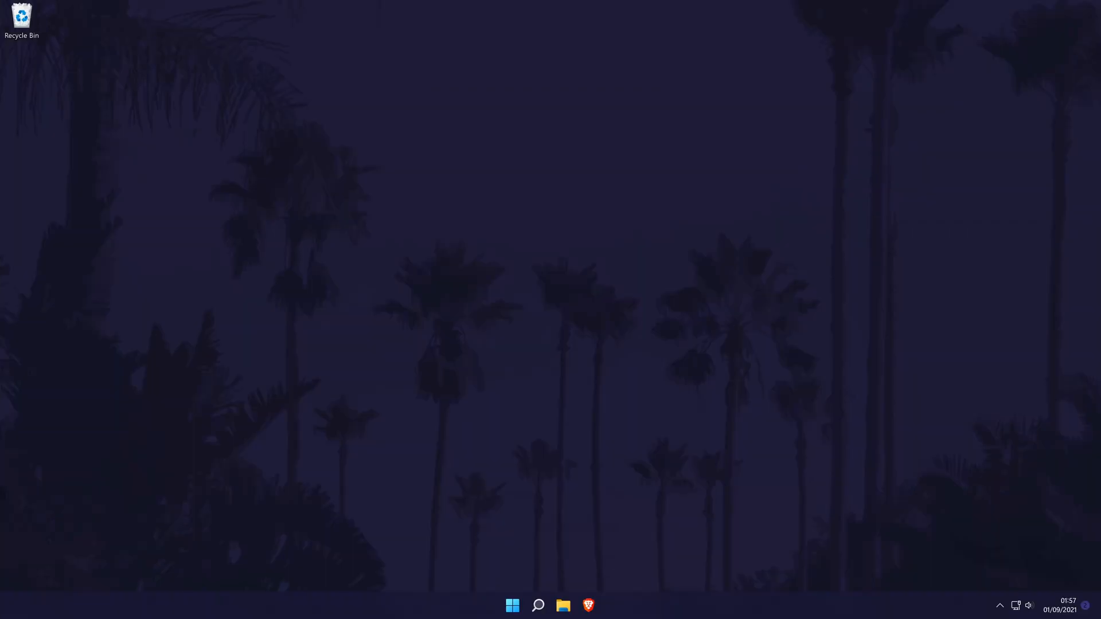
Search 'hw' in Windows Start and launch the HWMonitor app from Best match.
text(hw)
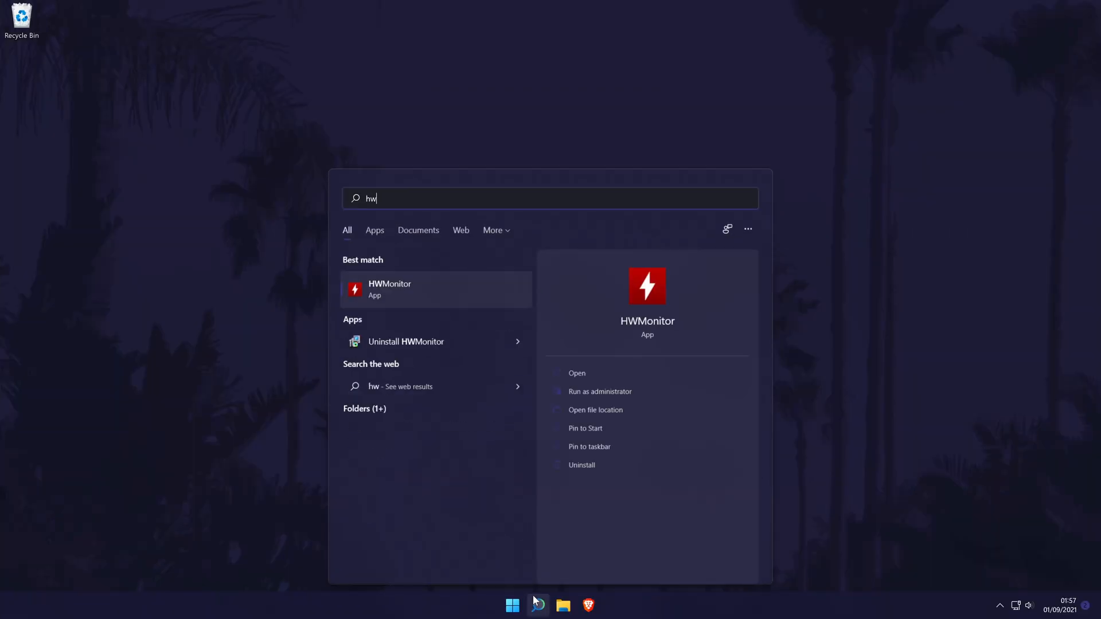
mouse_move(390, 292)
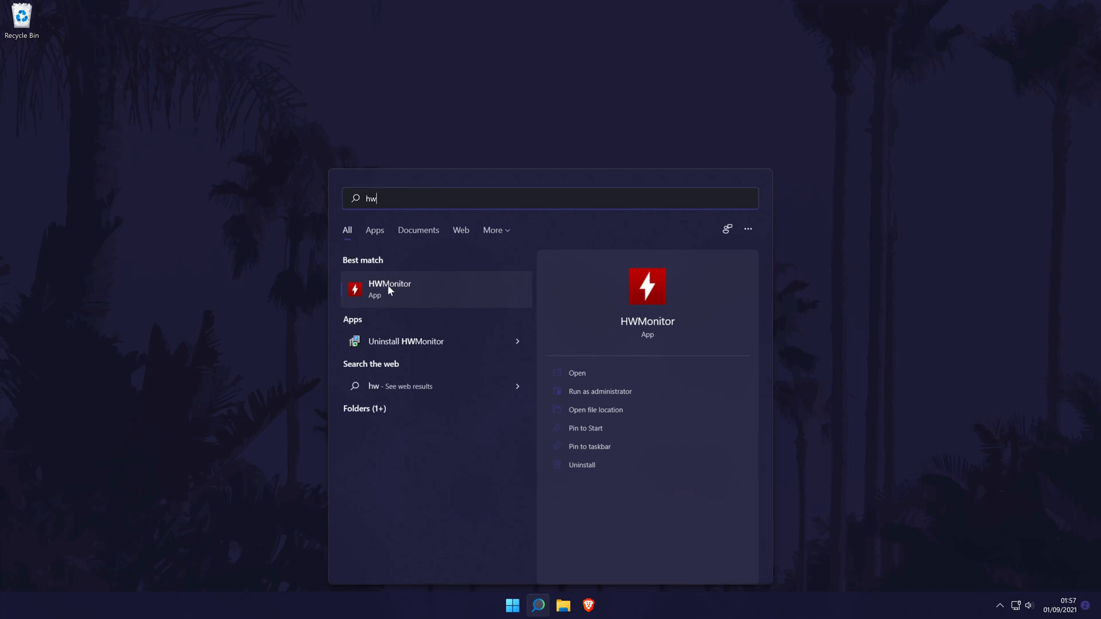
click(390, 289)
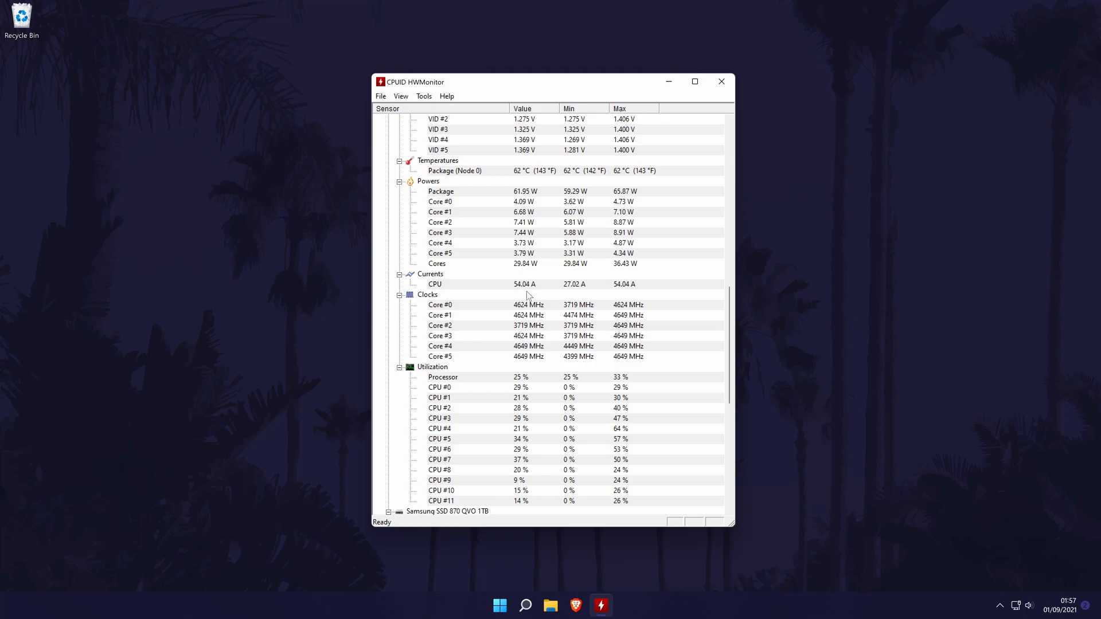
Scroll the sensor list down to the NVIDIA GeForce RTX 3070 GPU and Hot Spot temperatures.
scroll(down, 3)
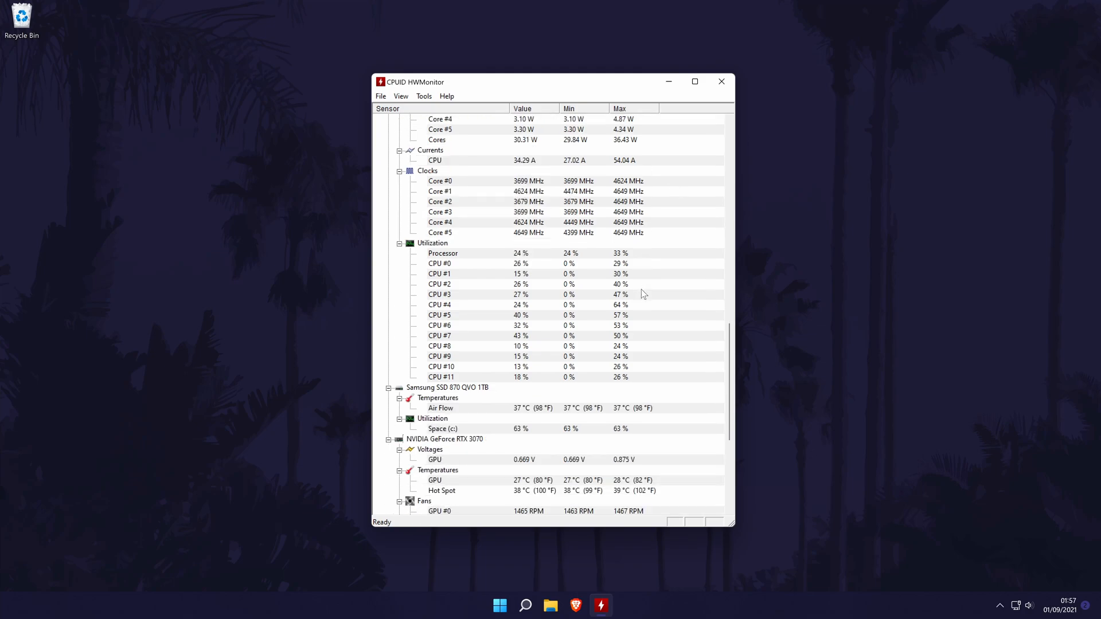
scroll(down, 3)
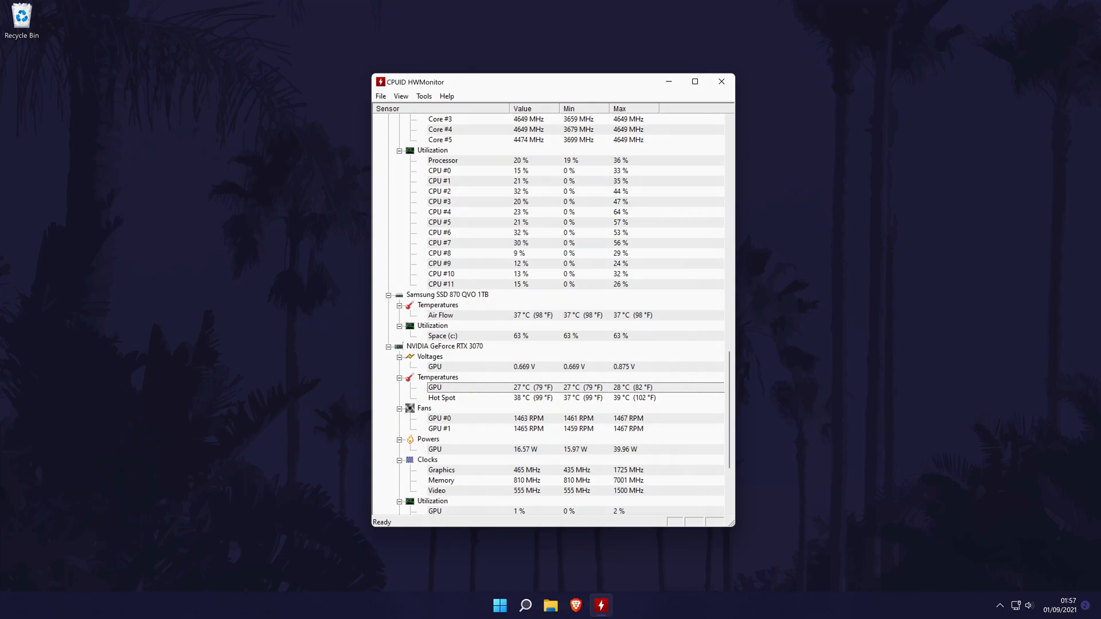
Close the HWMonitor window and click on the desktop.
click(721, 81)
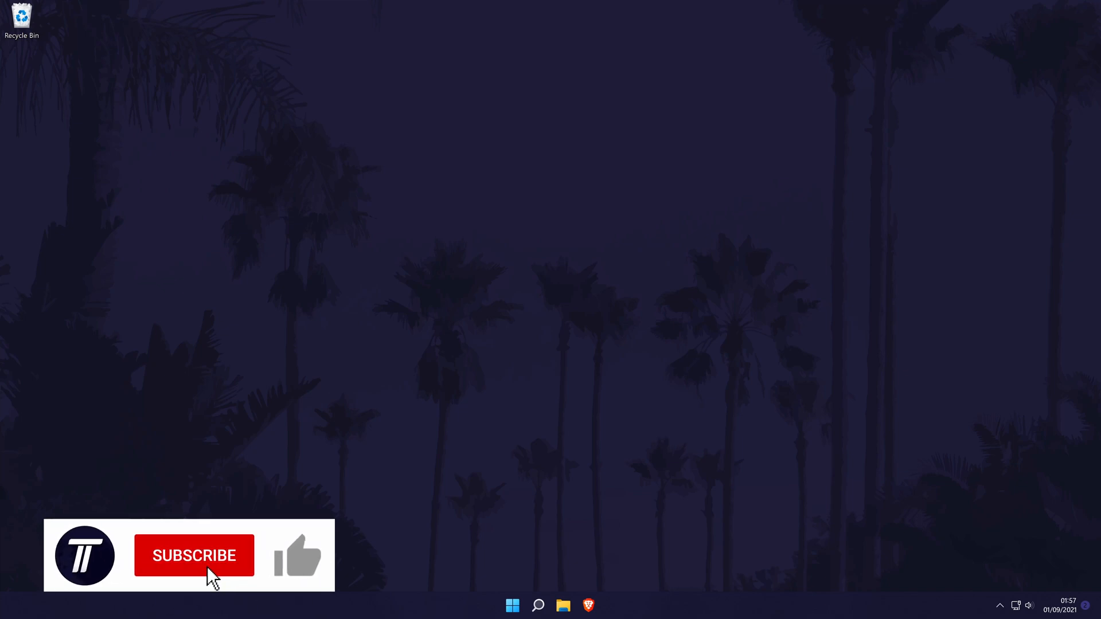
click(195, 556)
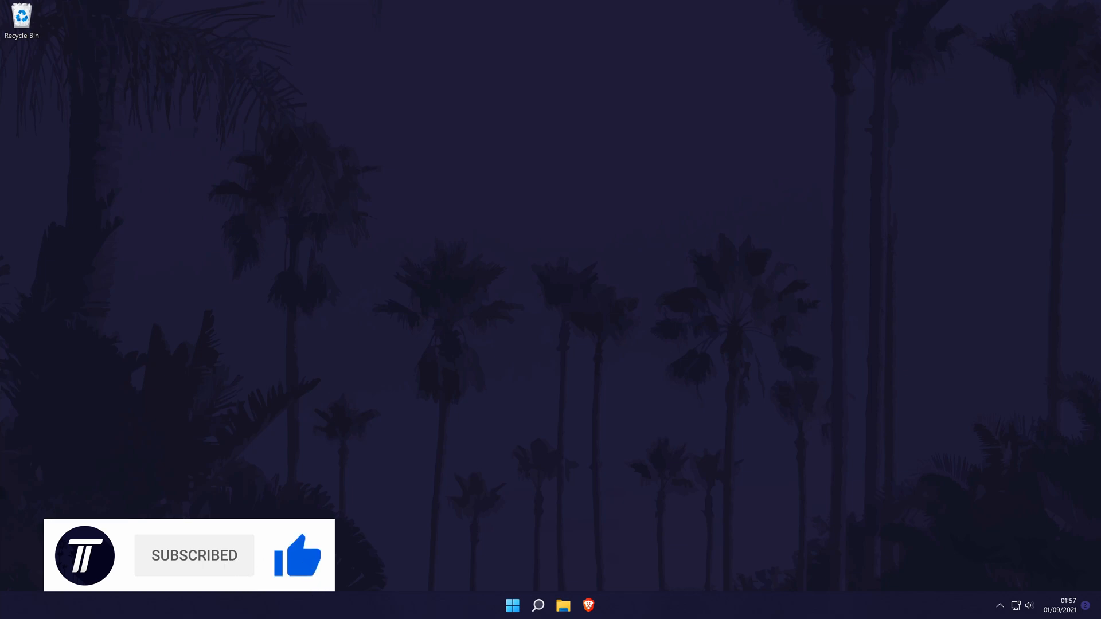